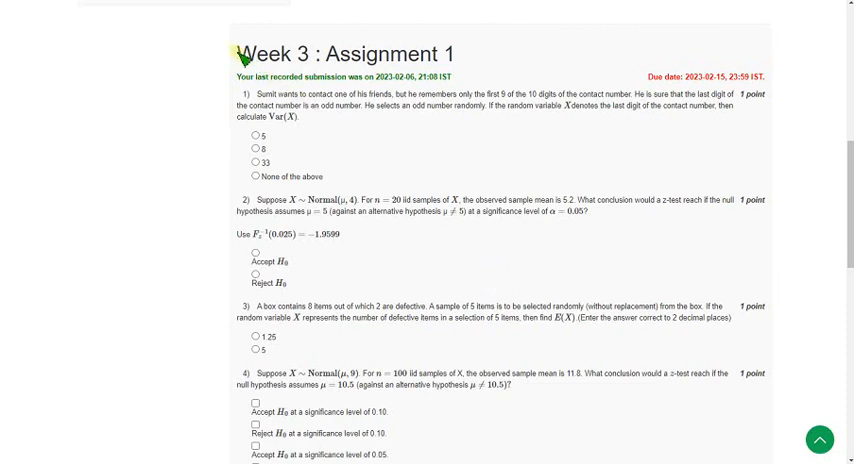
- Choose 8 as the variance of the last digit in question 1
double_click(250, 54)
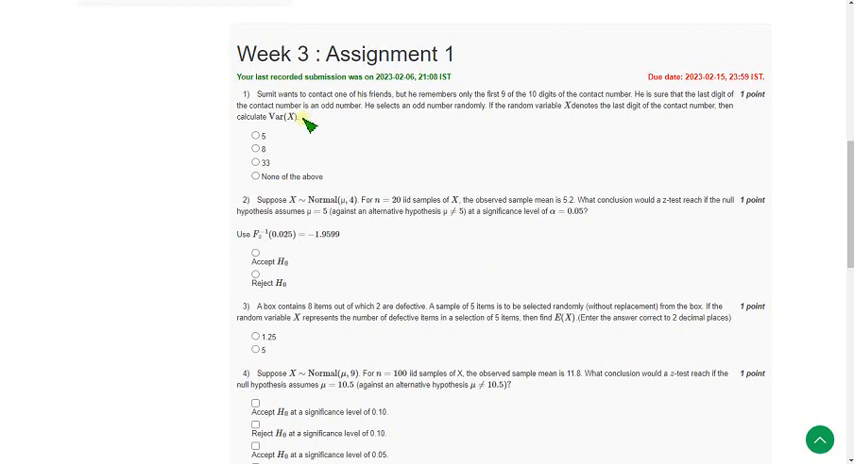
mouse_move(308, 125)
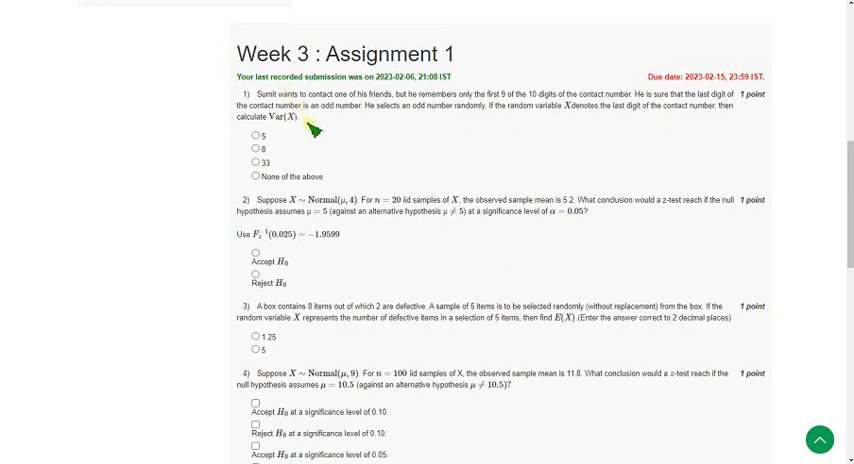
mouse_move(340, 140)
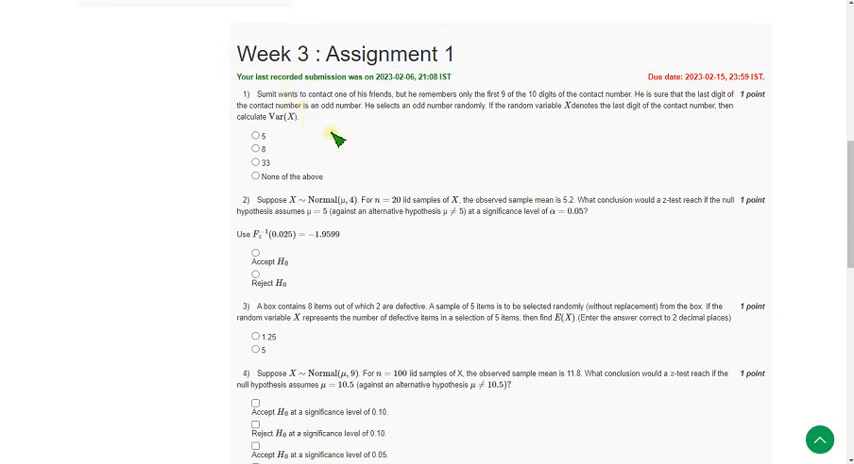
mouse_move(320, 130)
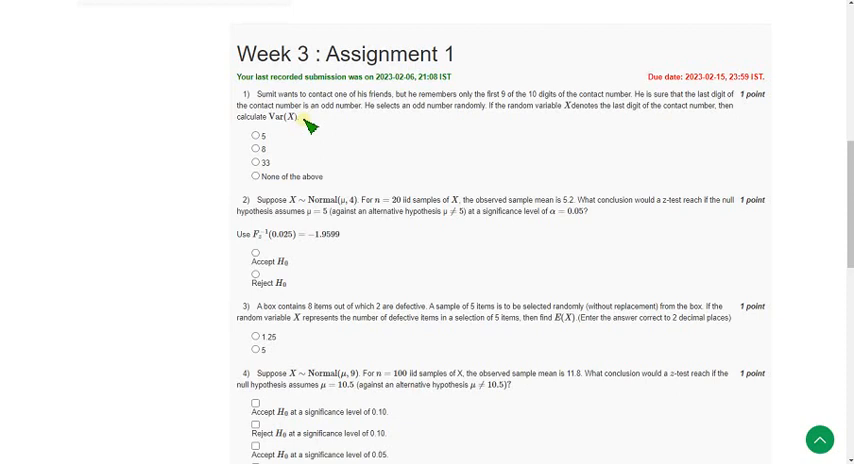
mouse_move(314, 125)
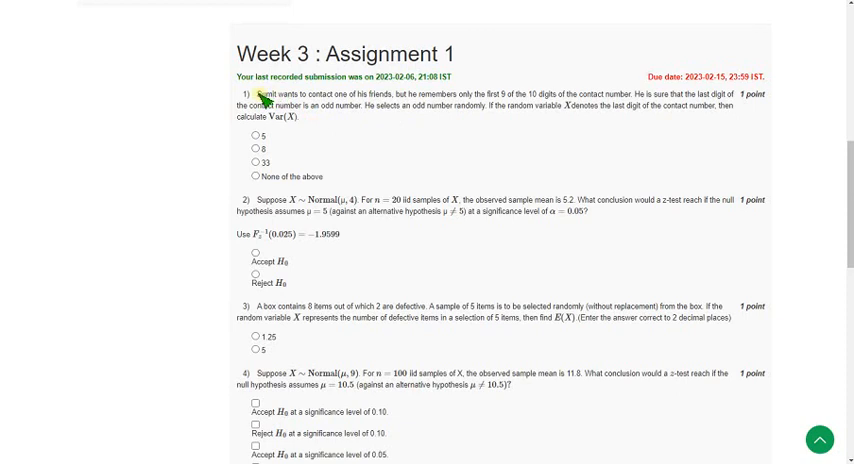
drag(248, 95, 400, 95)
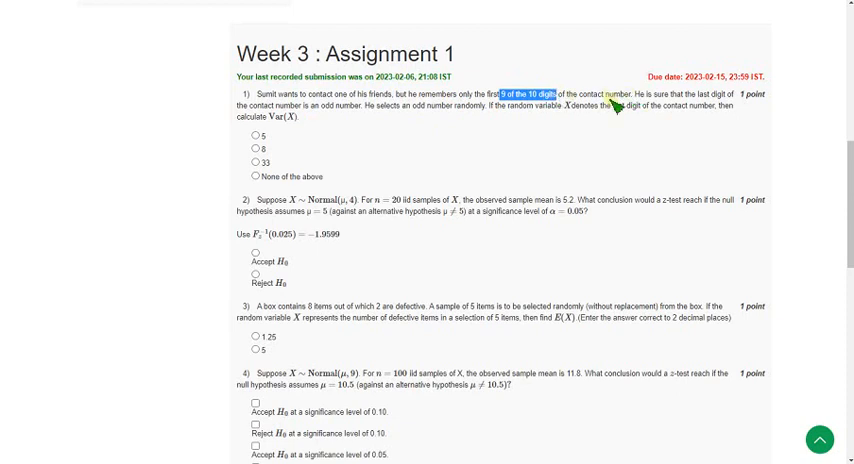
mouse_move(325, 117)
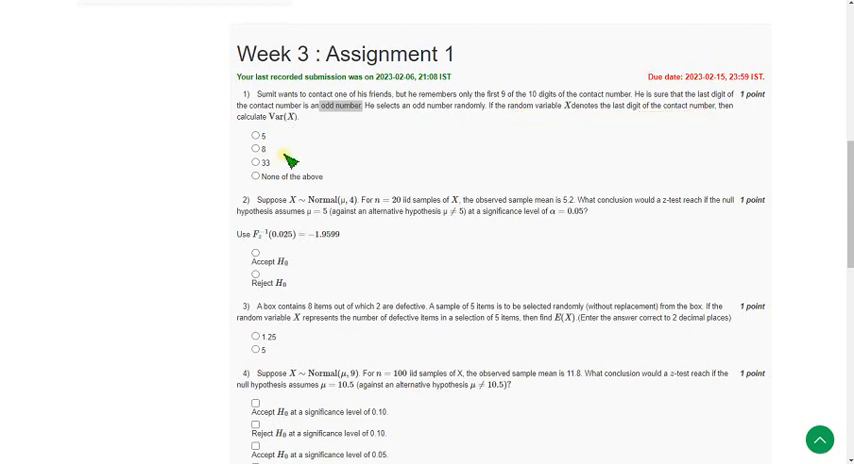
click(264, 157)
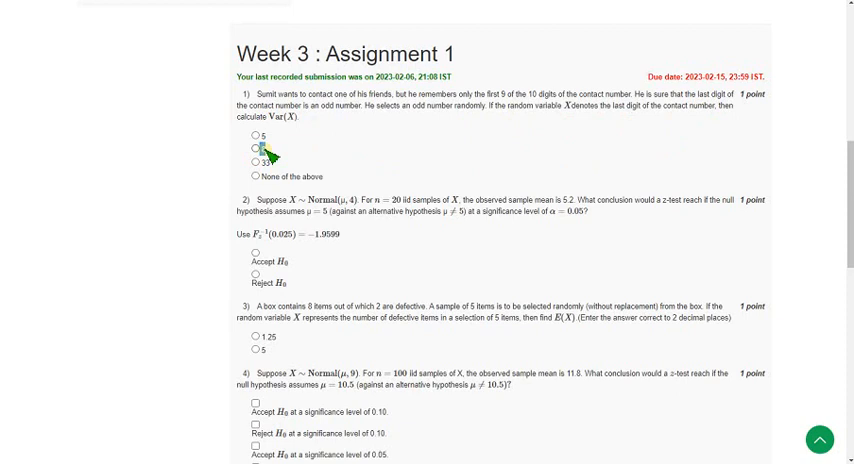
click(252, 153)
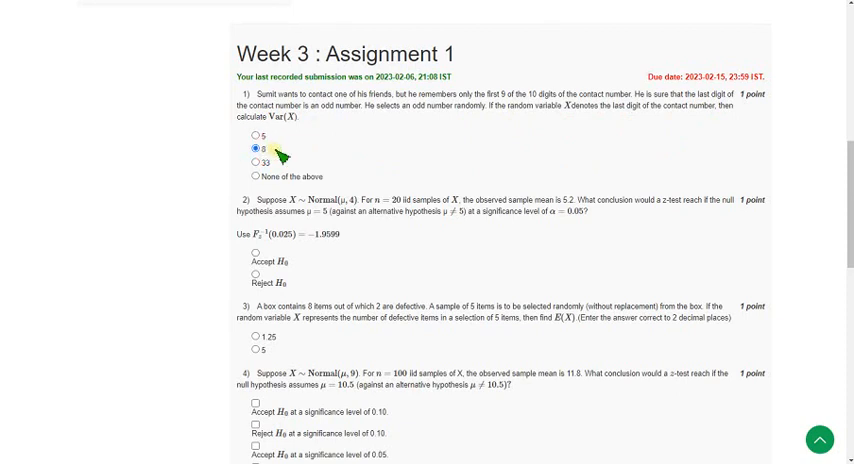
mouse_move(408, 143)
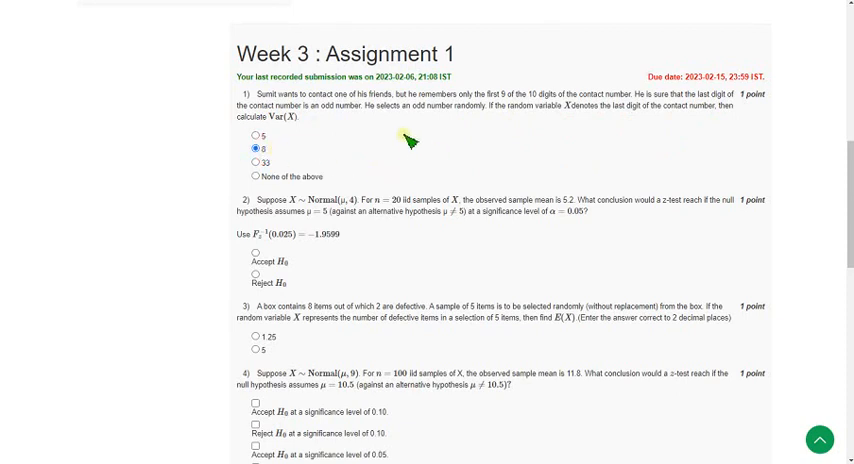
- Mark Accept H0 as question 2's z-test conclusion
scroll(down, 3)
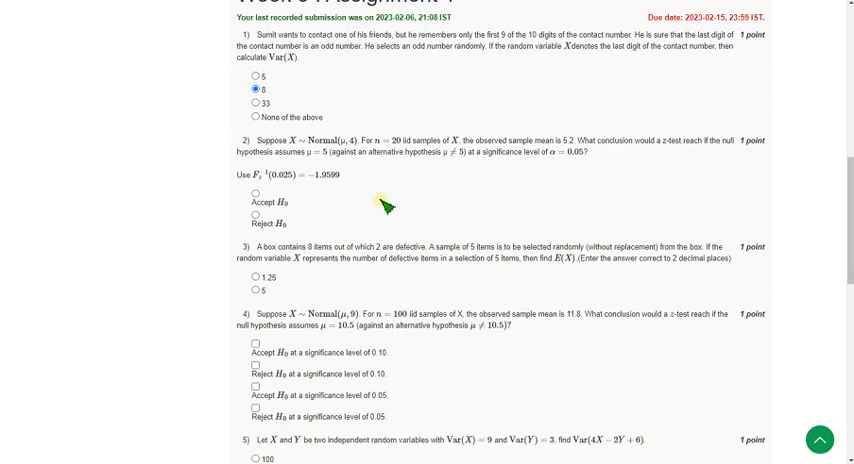
mouse_move(485, 210)
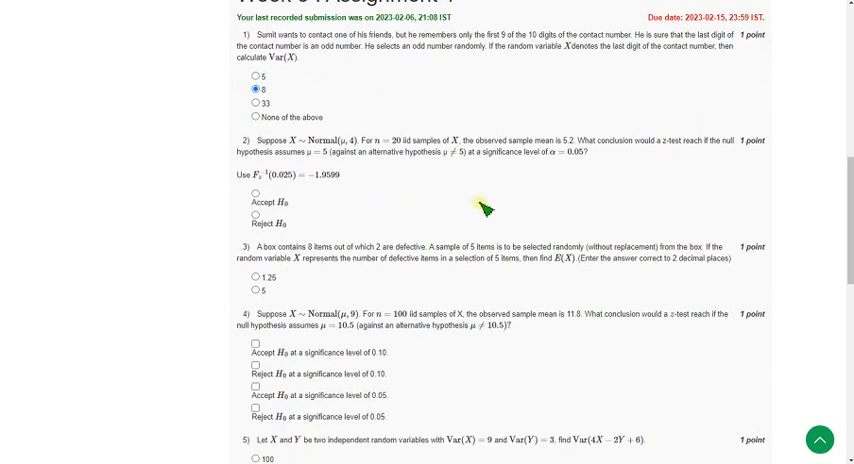
mouse_move(545, 222)
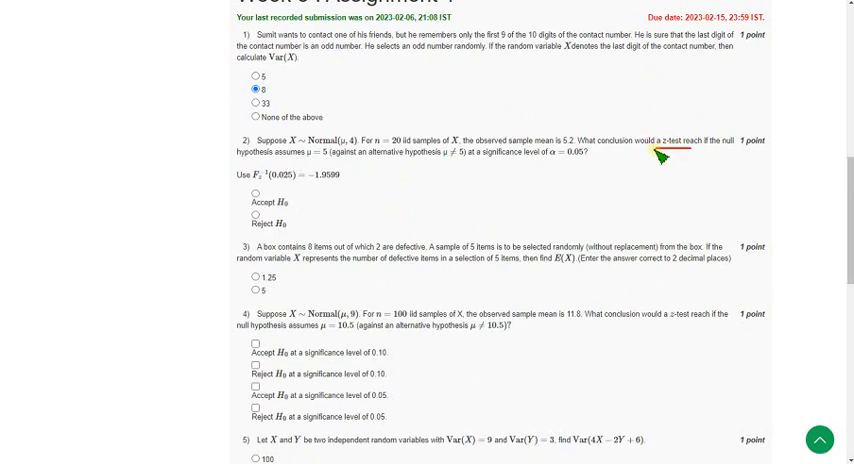
mouse_move(502, 172)
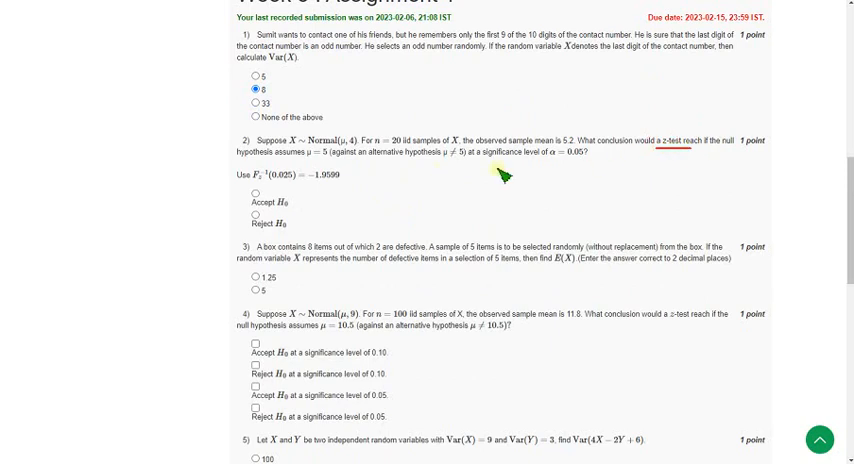
mouse_move(453, 200)
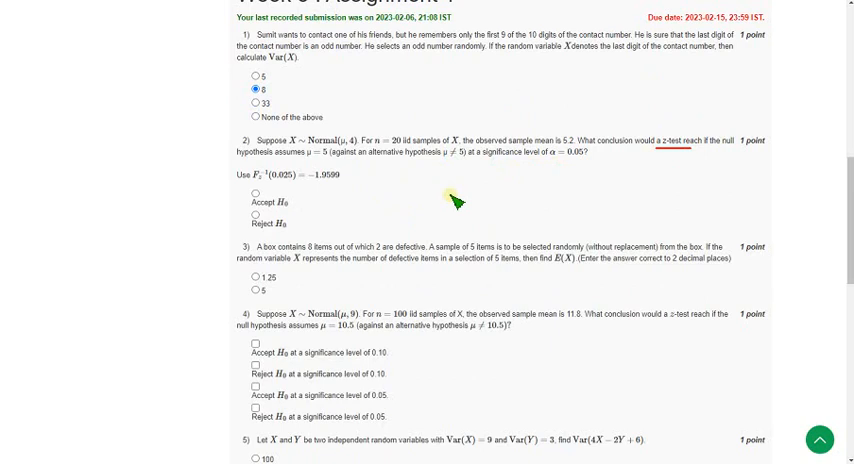
mouse_move(413, 194)
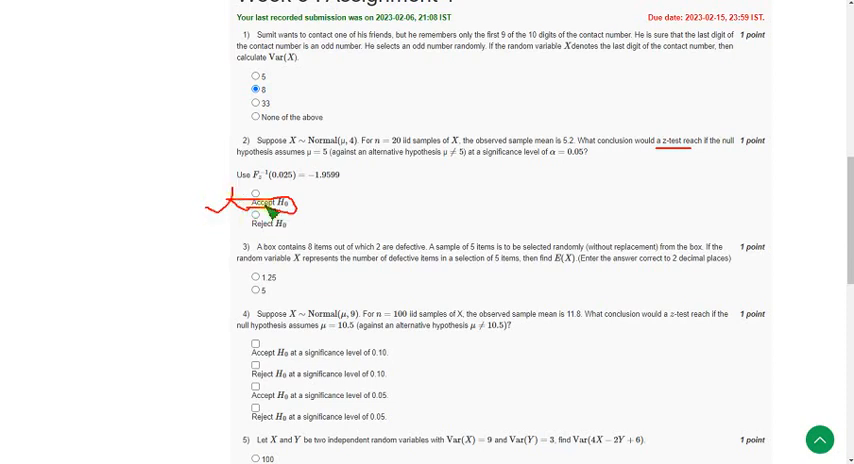
click(259, 196)
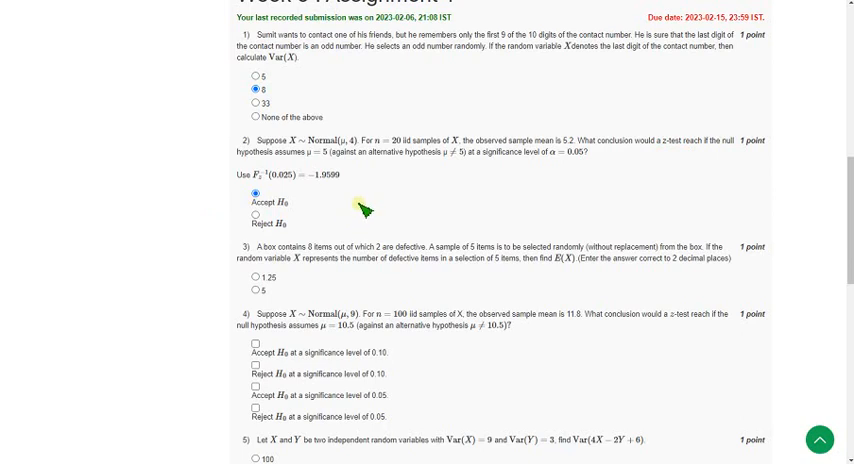
- Give question 3 the answer 1.25 and tick 'Reject H0 at 0.05' for question 4
scroll(down, 3)
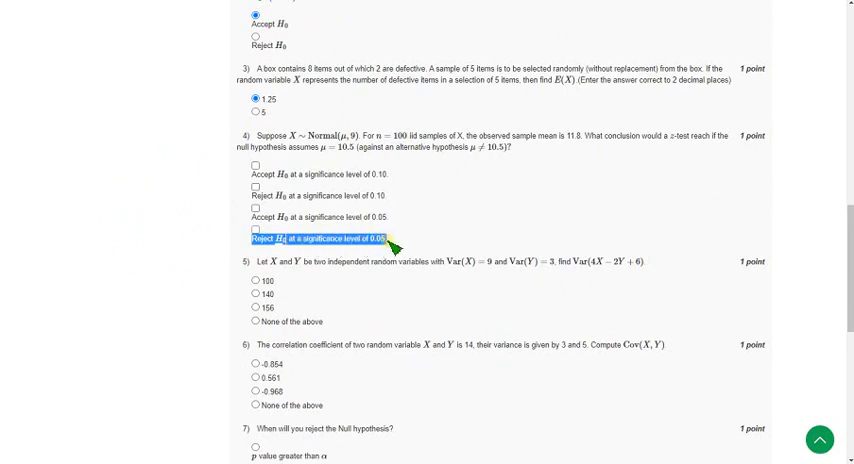
click(255, 231)
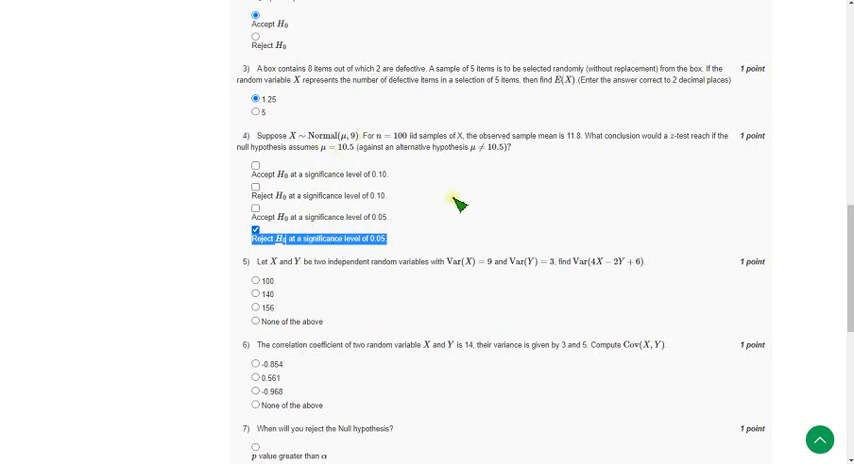
scroll(down, 3)
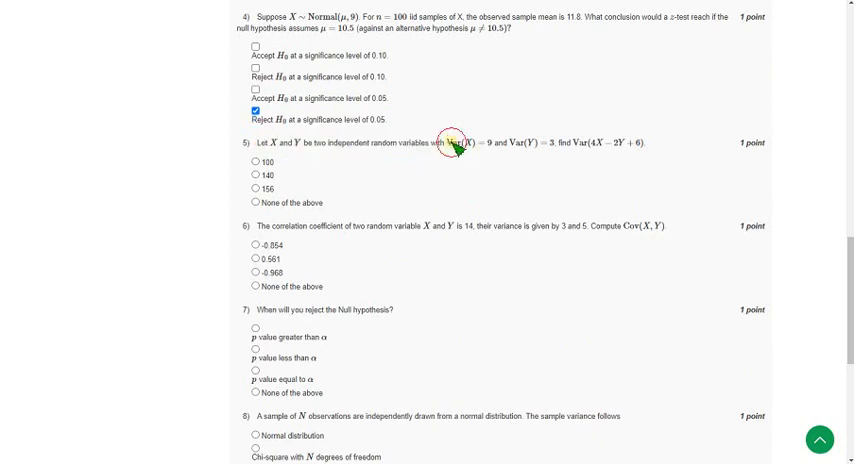
mouse_move(513, 148)
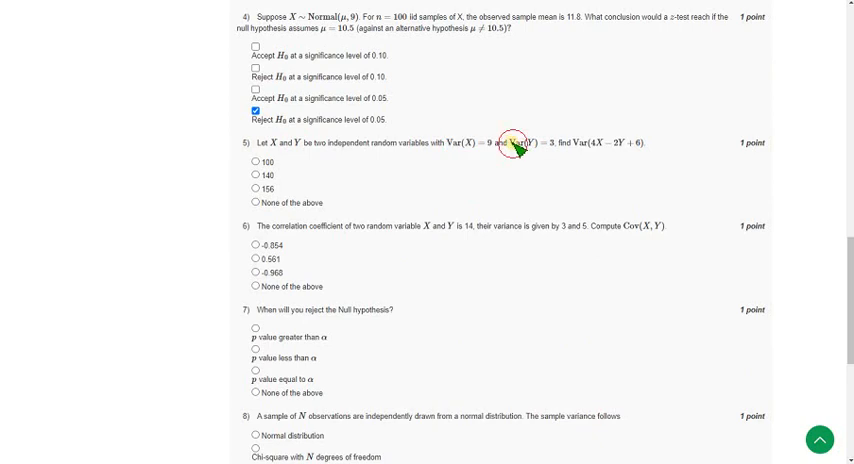
- Select 156 as Var(4X − 2Y + 6) for question 5
double_click(518, 148)
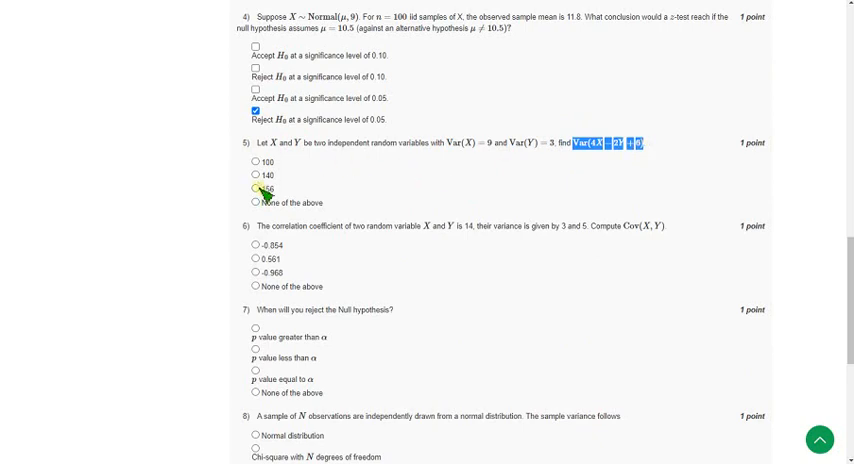
click(263, 188)
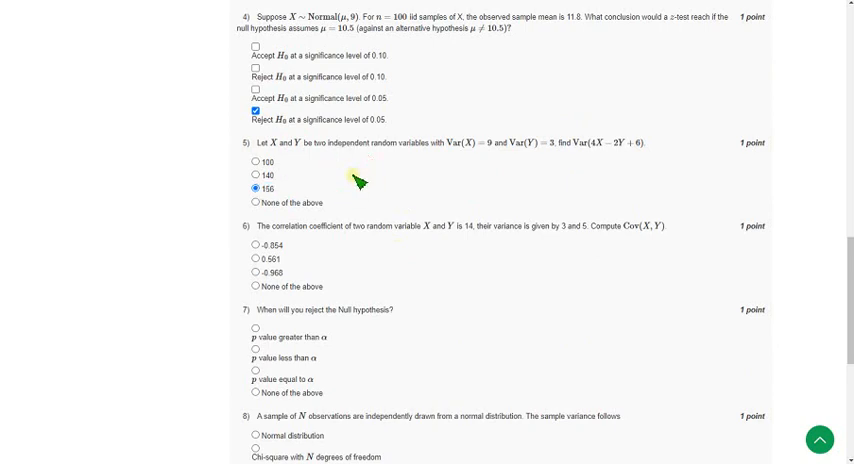
scroll(down, 3)
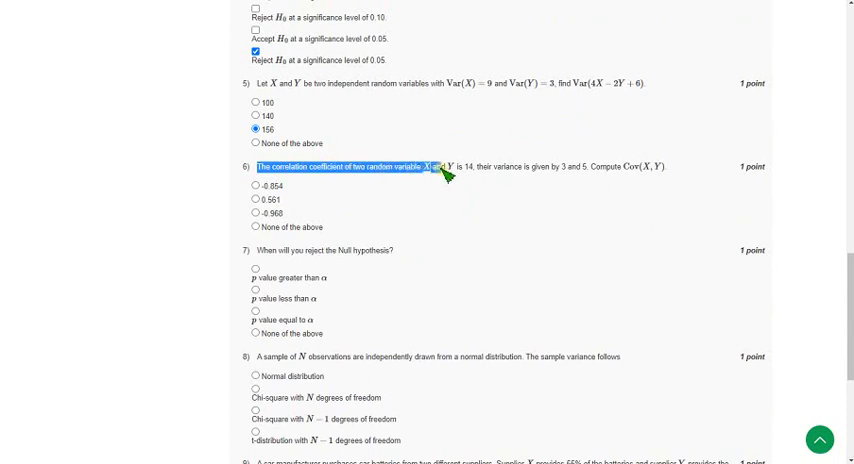
- Pick 'None of the above' for question 6 and 'p value less than α' for question 7
drag(450, 168, 500, 168)
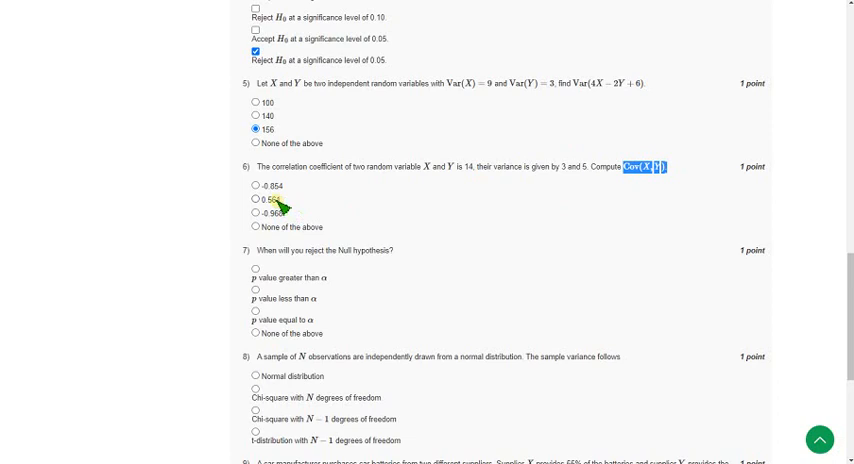
click(248, 230)
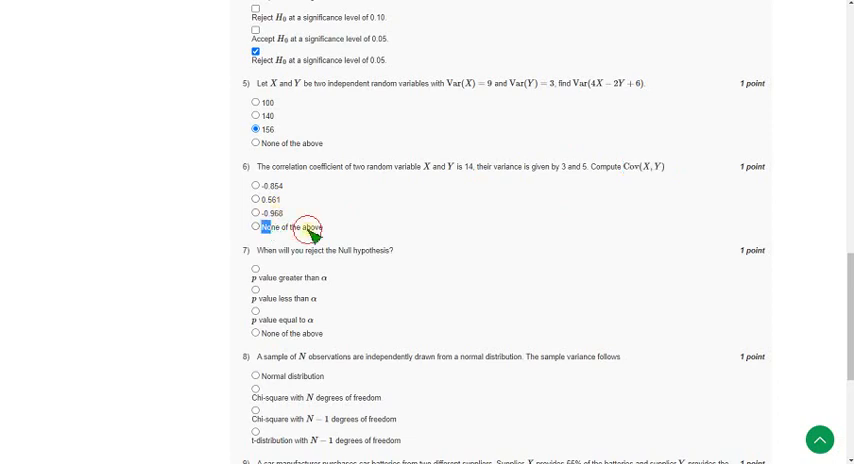
click(245, 230)
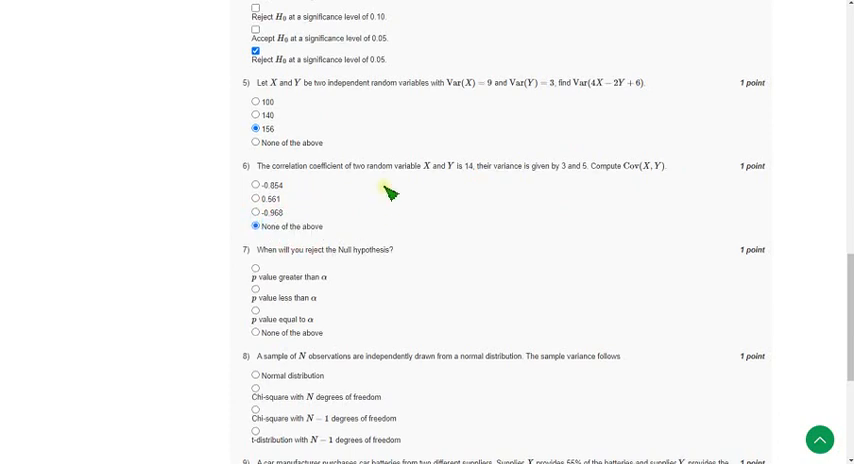
scroll(down, 3)
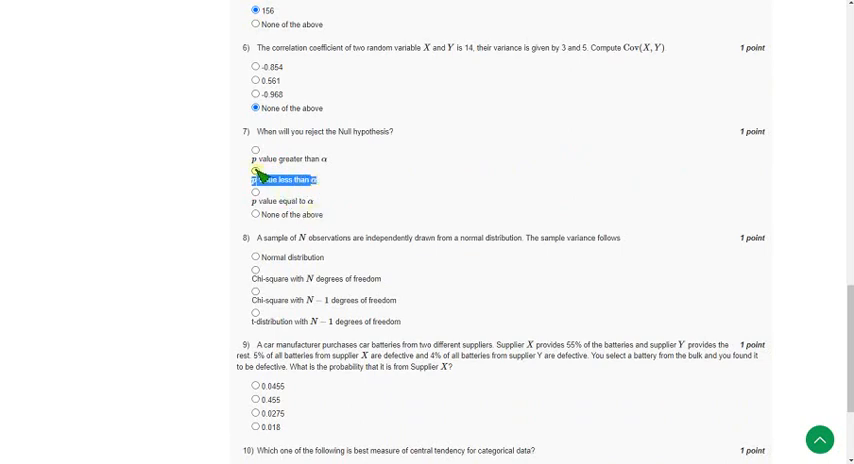
click(254, 180)
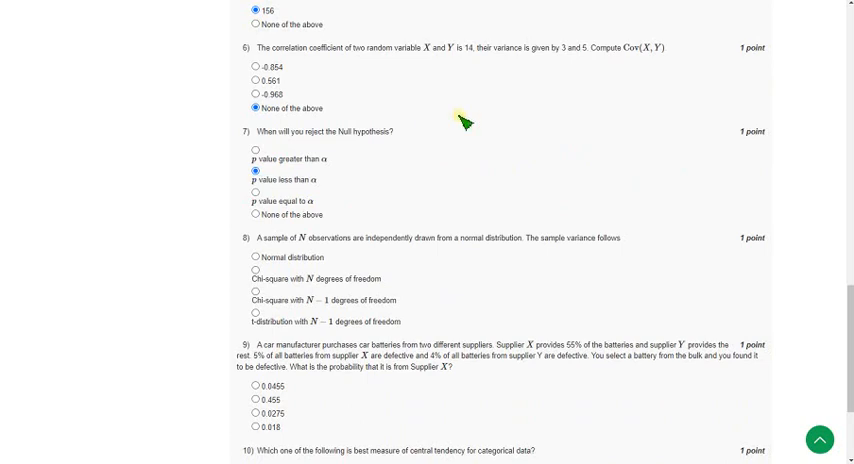
- Select 'Chi-square with N − 1 degrees of freedom' for question 8's sample variance
scroll(down, 3)
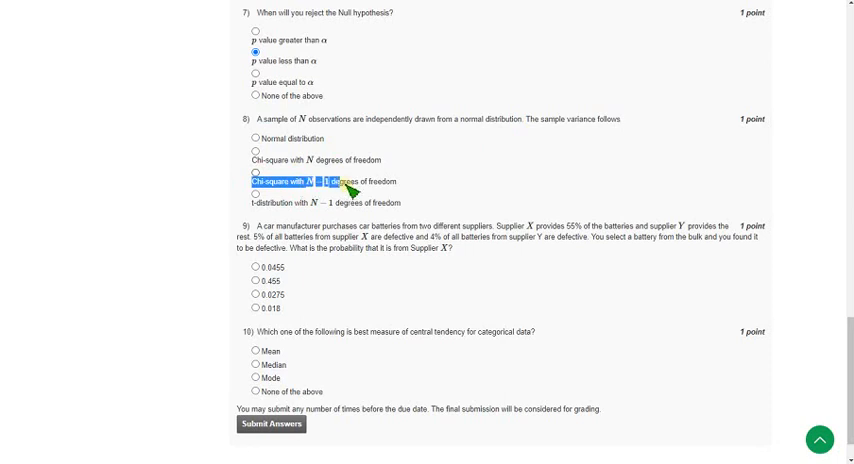
click(240, 172)
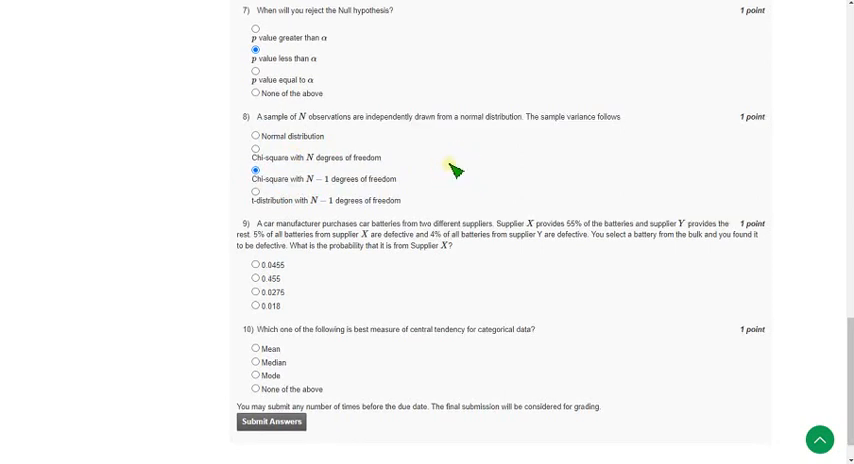
- Choose 0.0275 as the supplier X defective battery probability in question 9
scroll(down, 3)
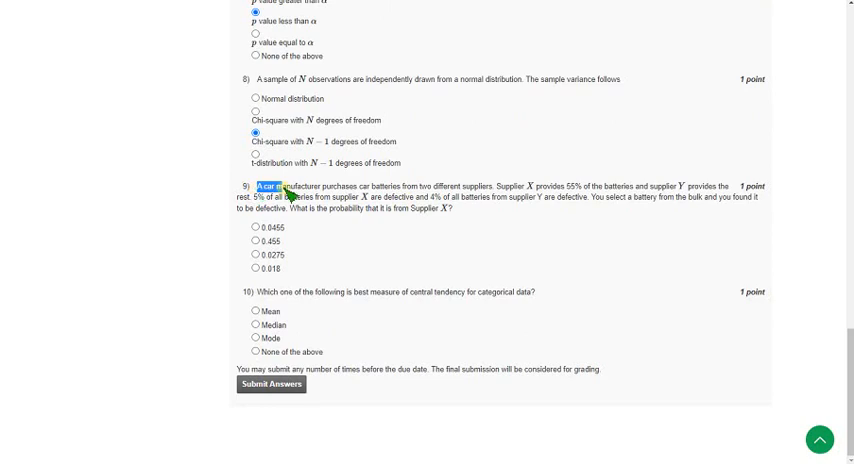
drag(258, 186, 368, 186)
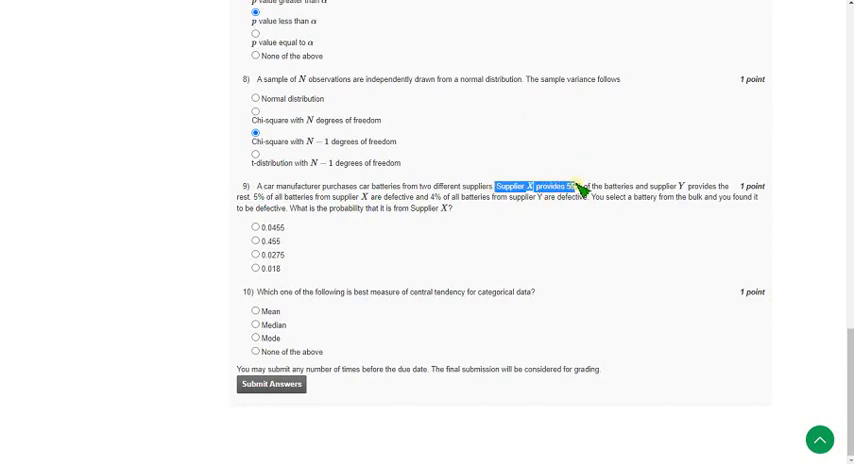
mouse_move(685, 190)
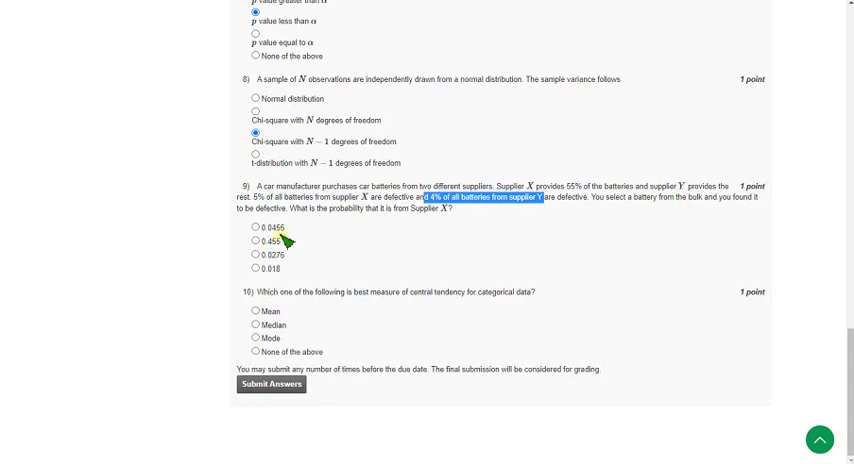
mouse_move(398, 245)
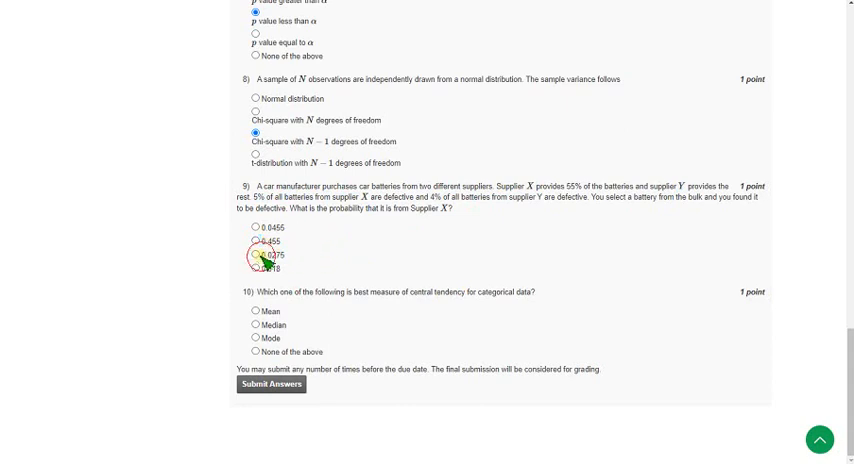
click(257, 255)
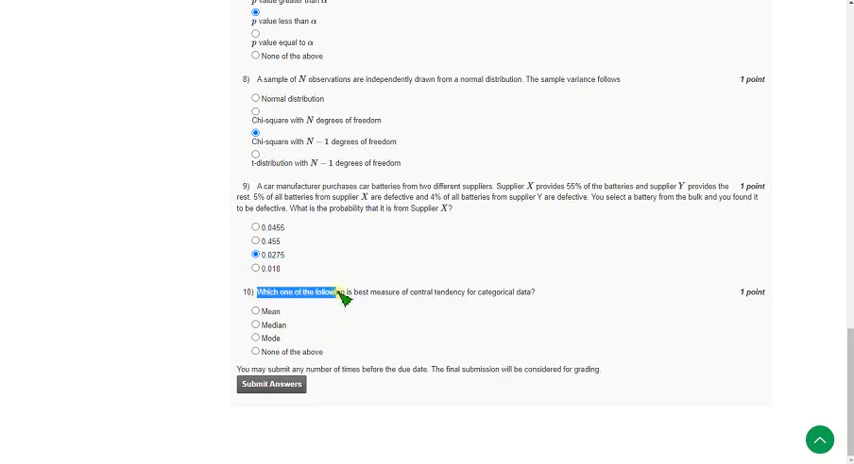
- Select Mode as question 10's central tendency measure for categorical data
drag(345, 295, 475, 293)
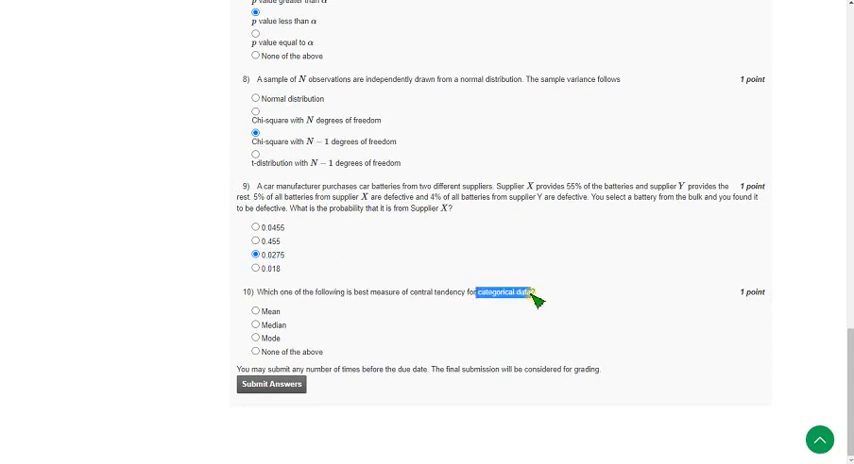
mouse_move(411, 321)
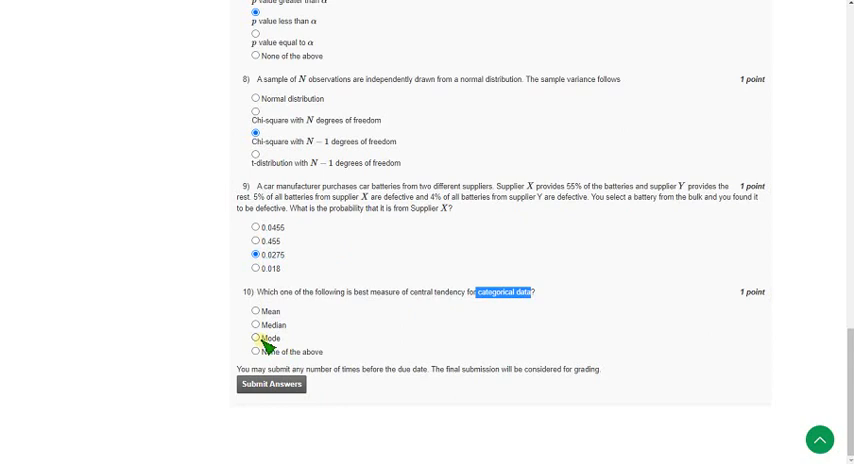
click(263, 338)
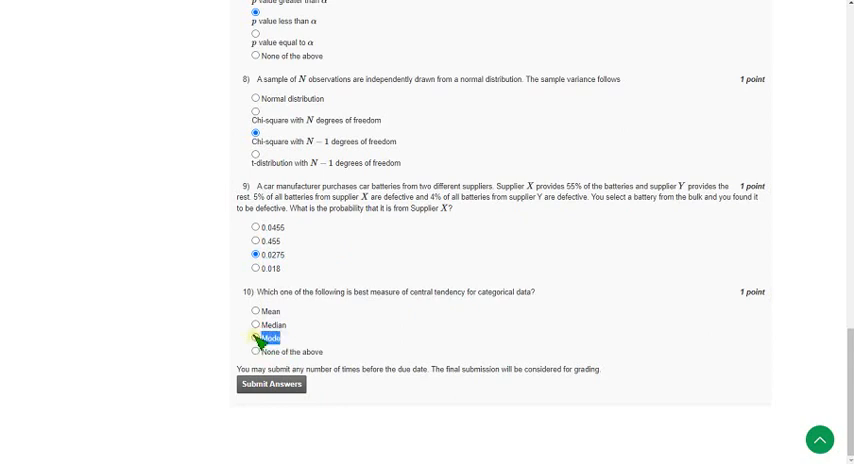
click(255, 339)
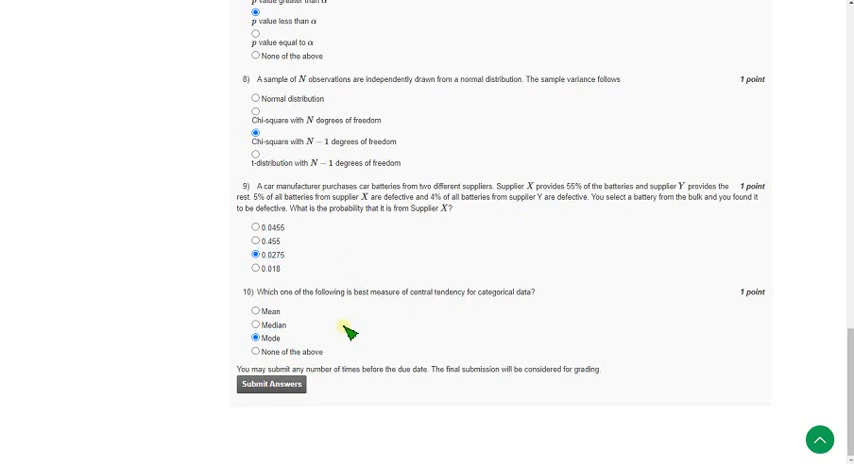
mouse_move(380, 330)
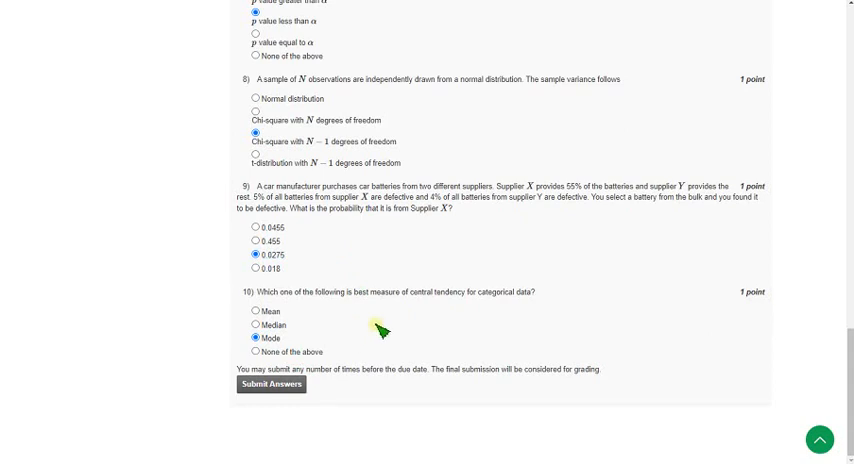
mouse_move(372, 328)
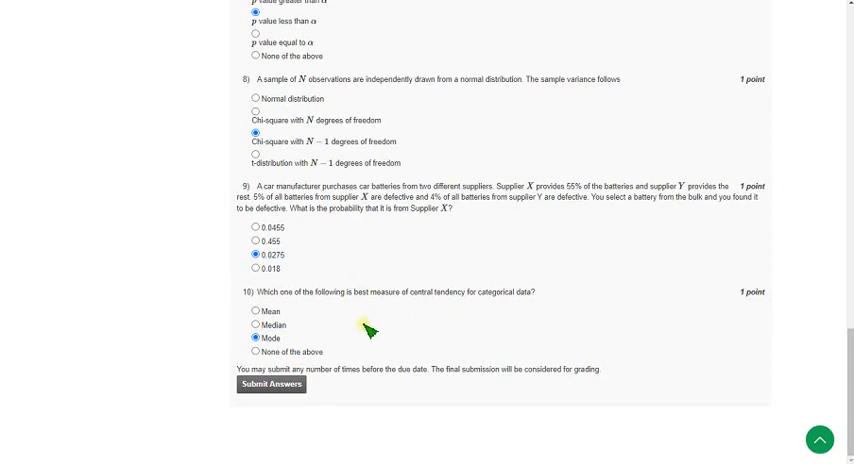